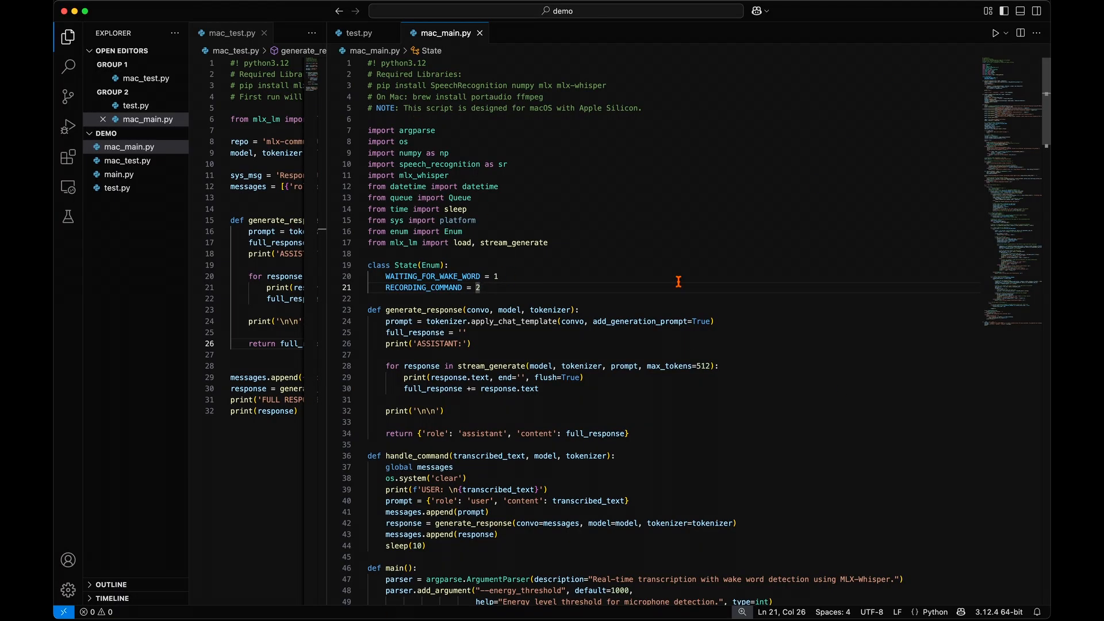
- Show mac_test.py in the main editor, with test.py kept in the right split
click(359, 33)
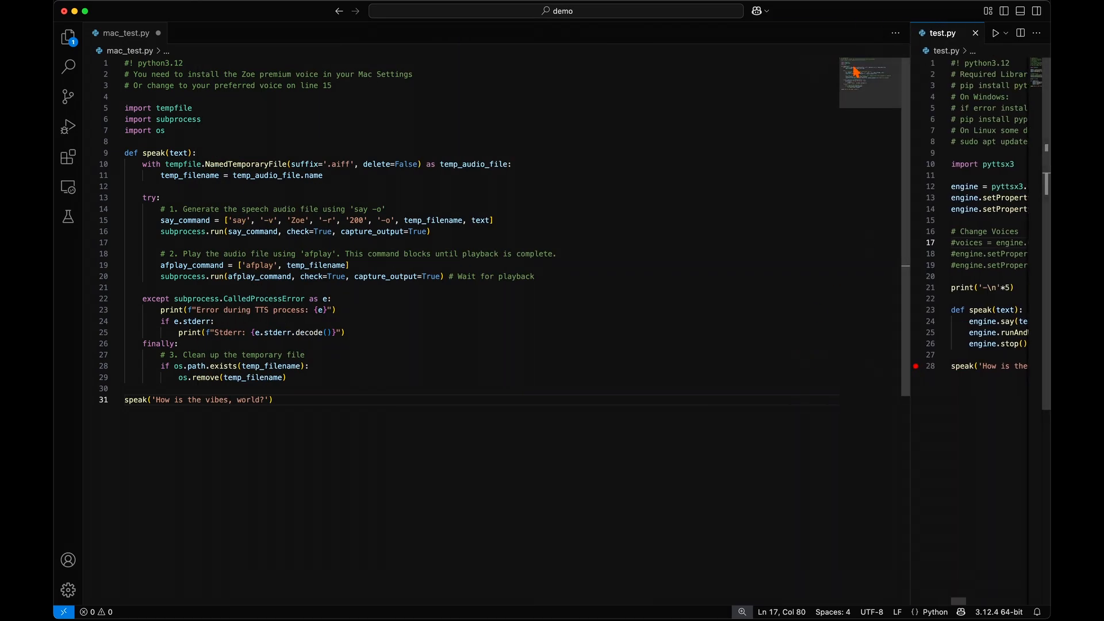
- Run mac_test.py with python3 and bring back the Explorer sidebar
click(852, 32)
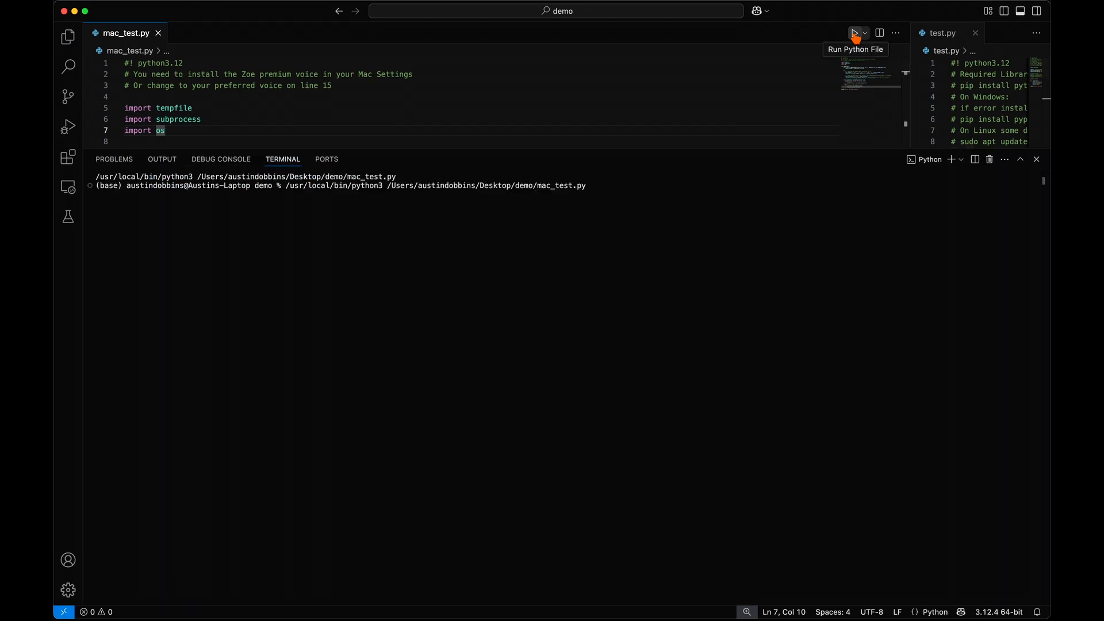
click(68, 36)
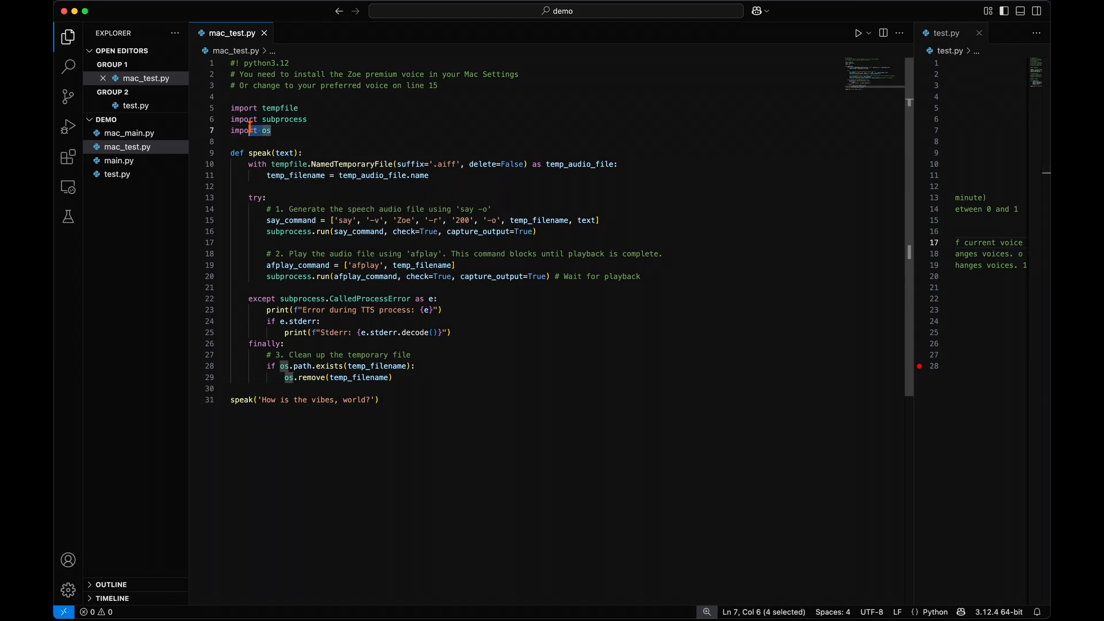
- Copy the speak() function from mac_test.py into mac_main.py
click(127, 133)
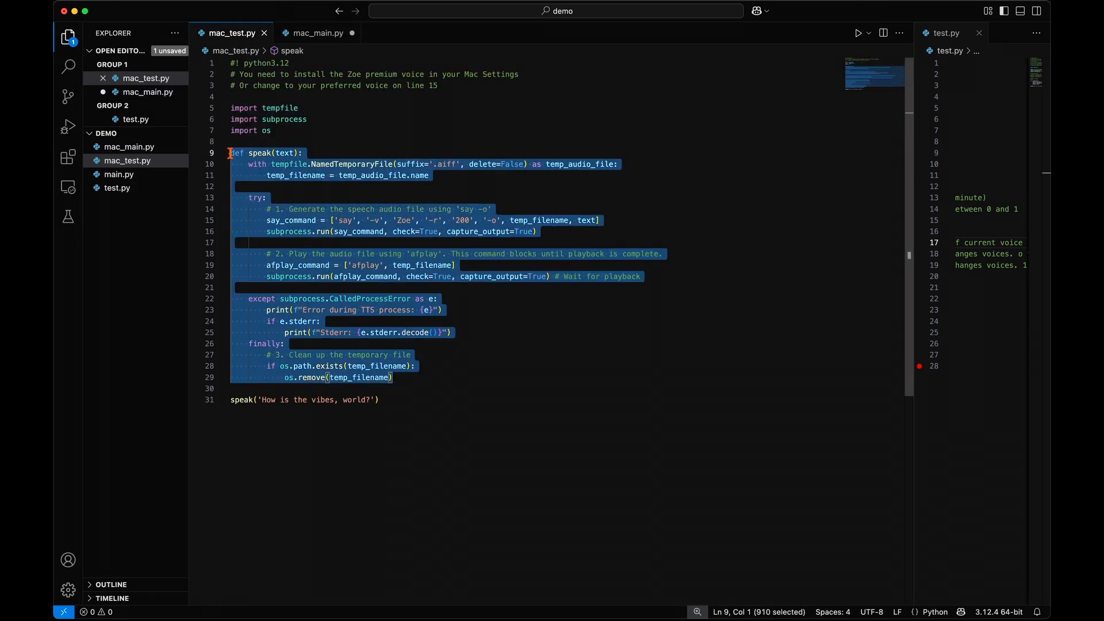
click(316, 33)
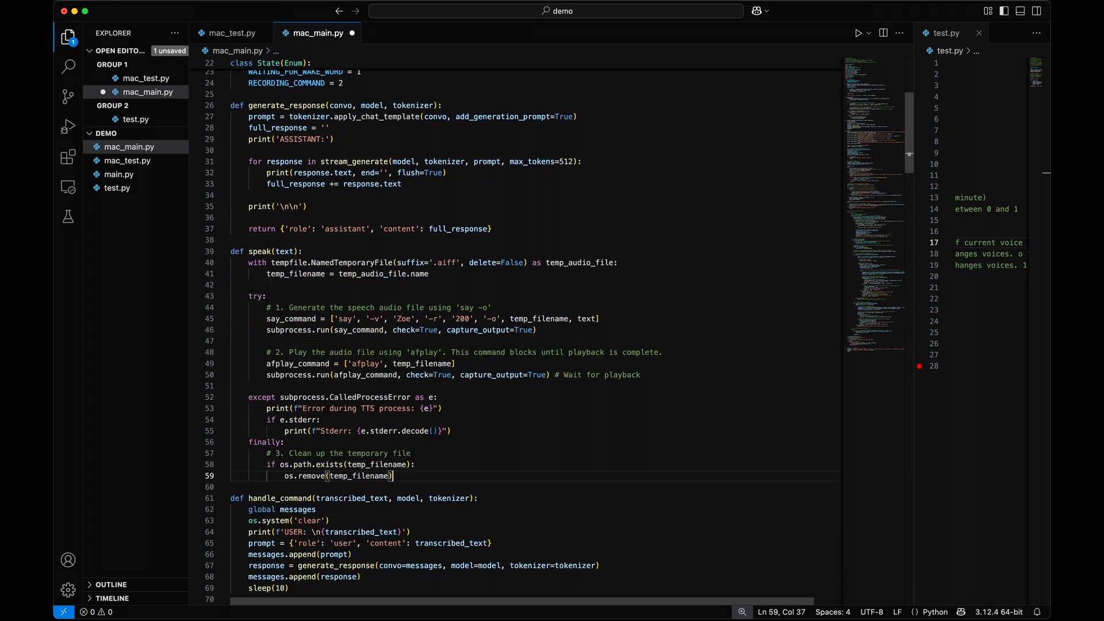
scroll(down, 3)
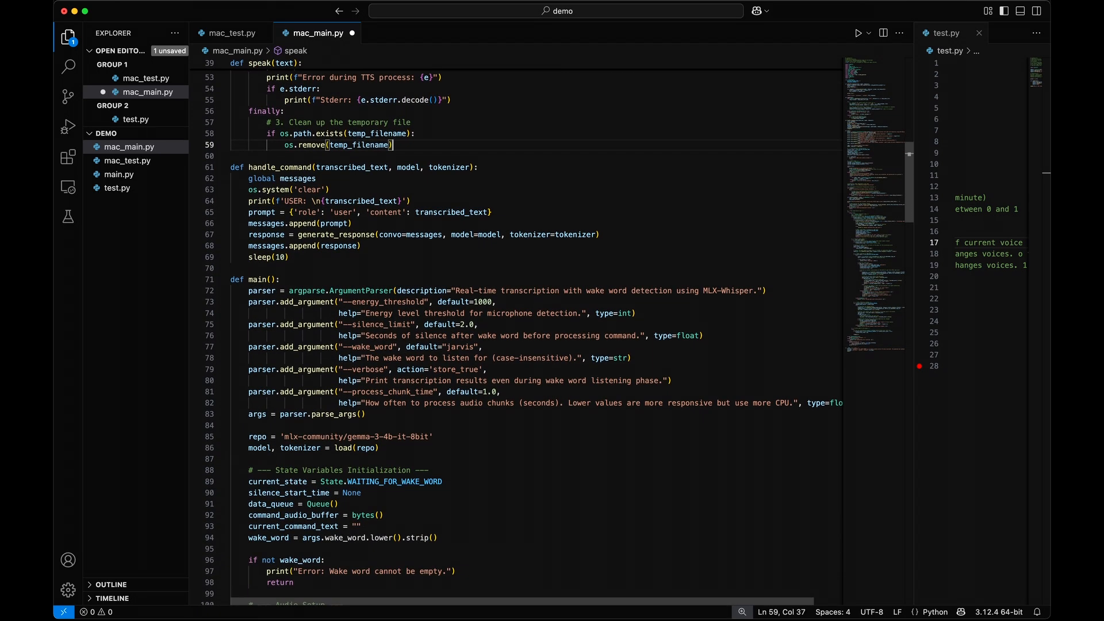
- Add speak(response['content']) at the end of mac_main.py's handle_command
text(spea)
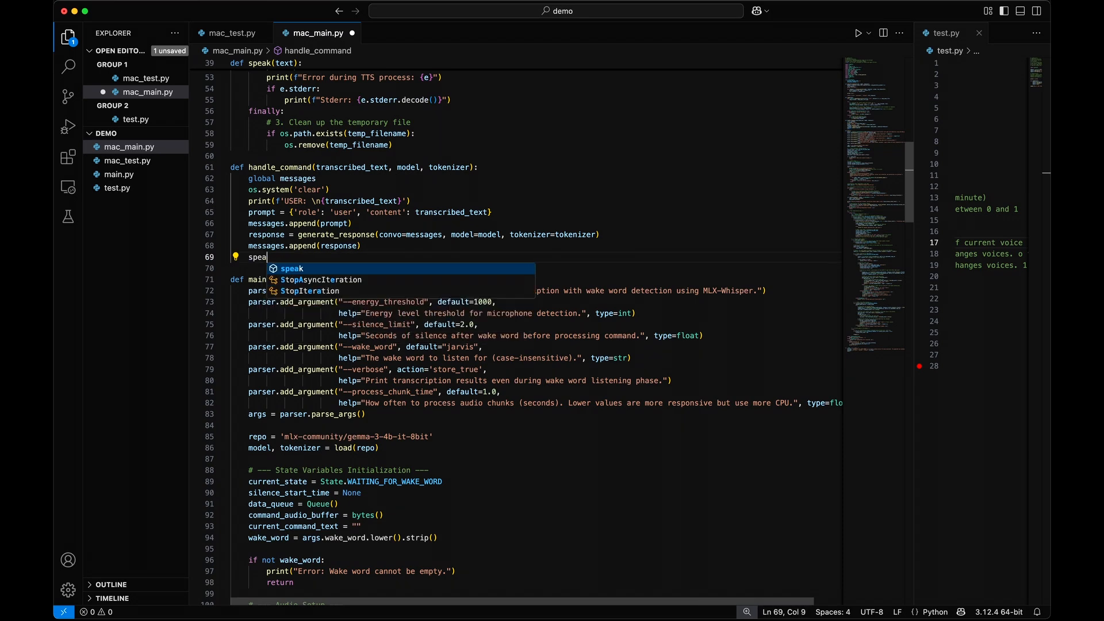
text(k(respo)
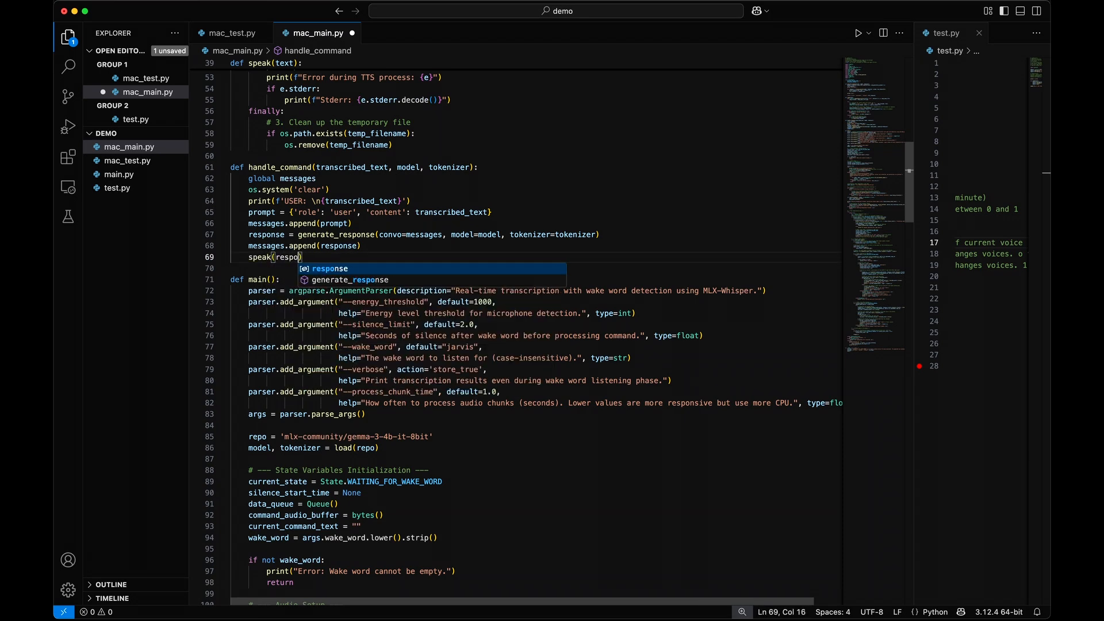
text(['content'])
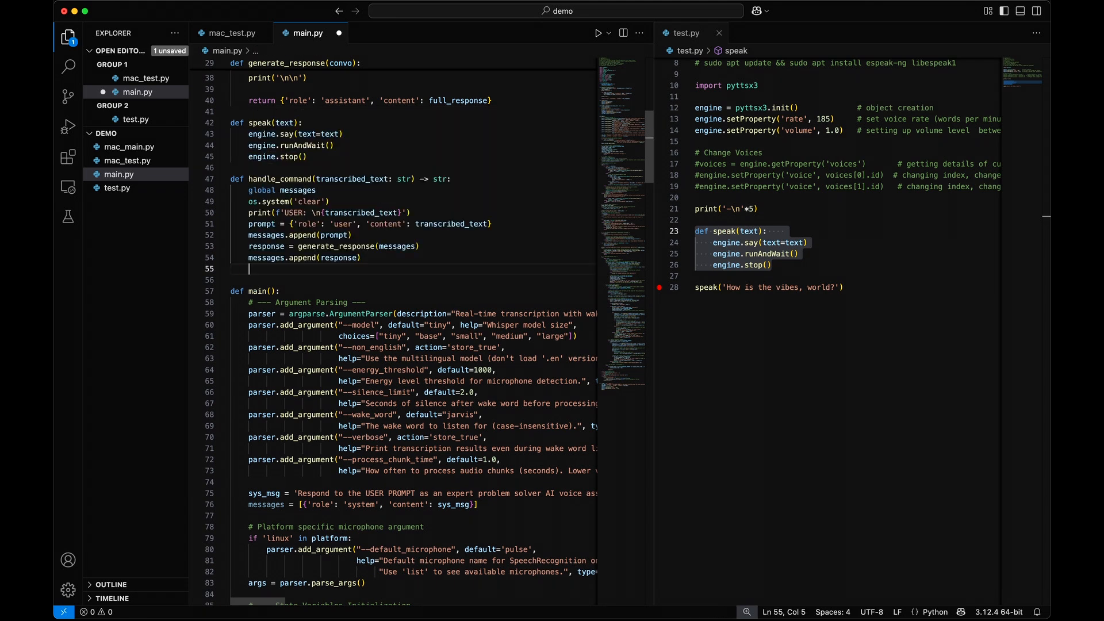
- Call speak(response['content']) at the end of main.py's handle_command
text(speak(response['content']))
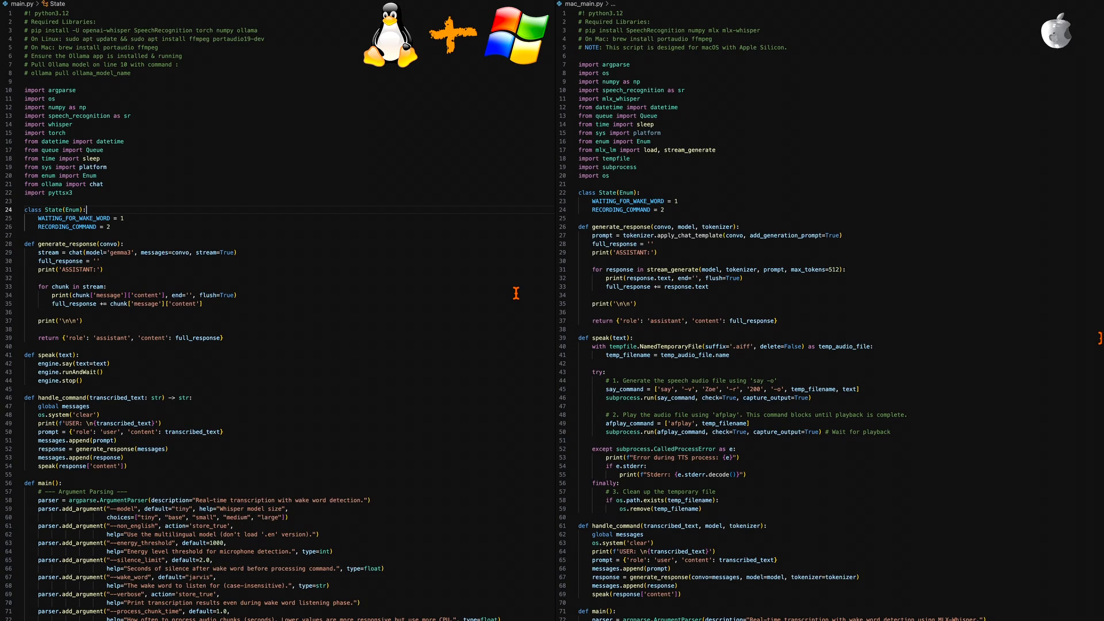
scroll(down, 3)
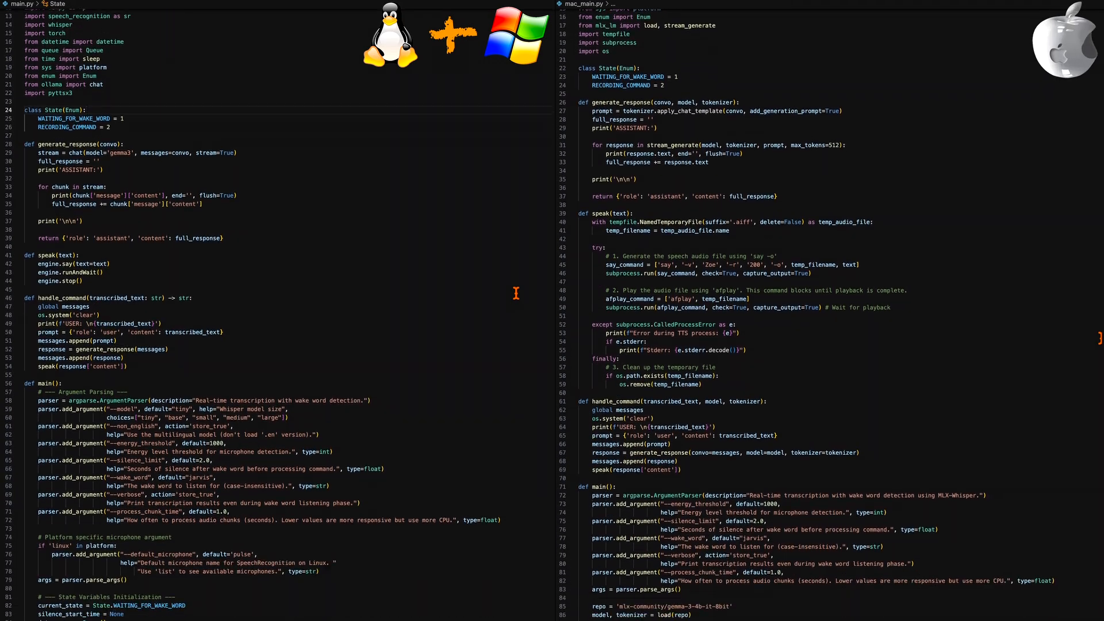
scroll(down, 3)
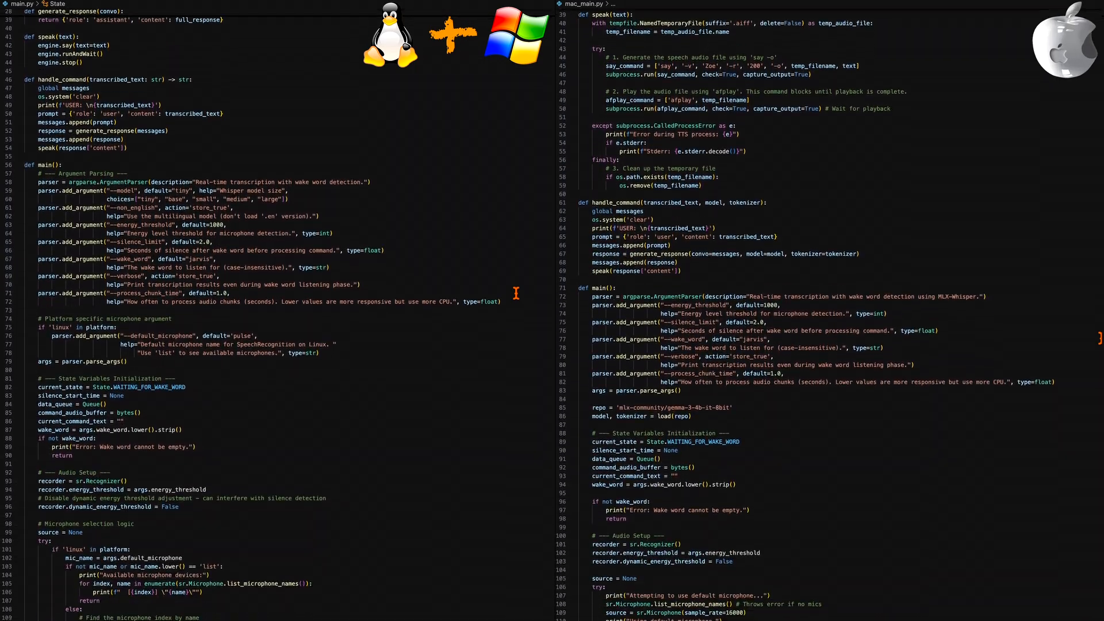
scroll(down, 3)
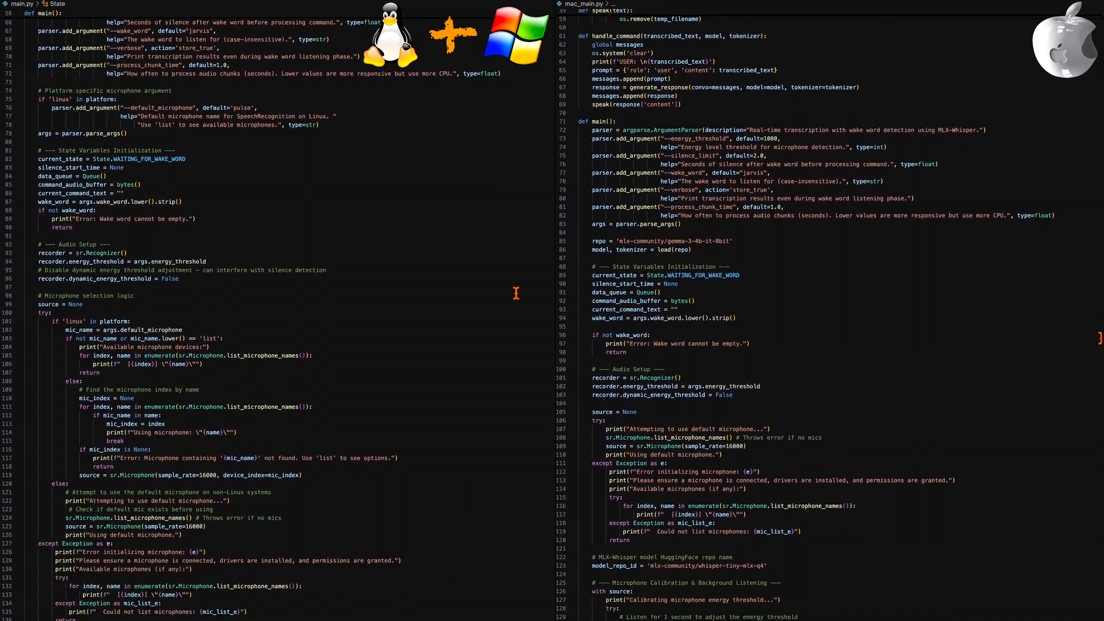
scroll(down, 3)
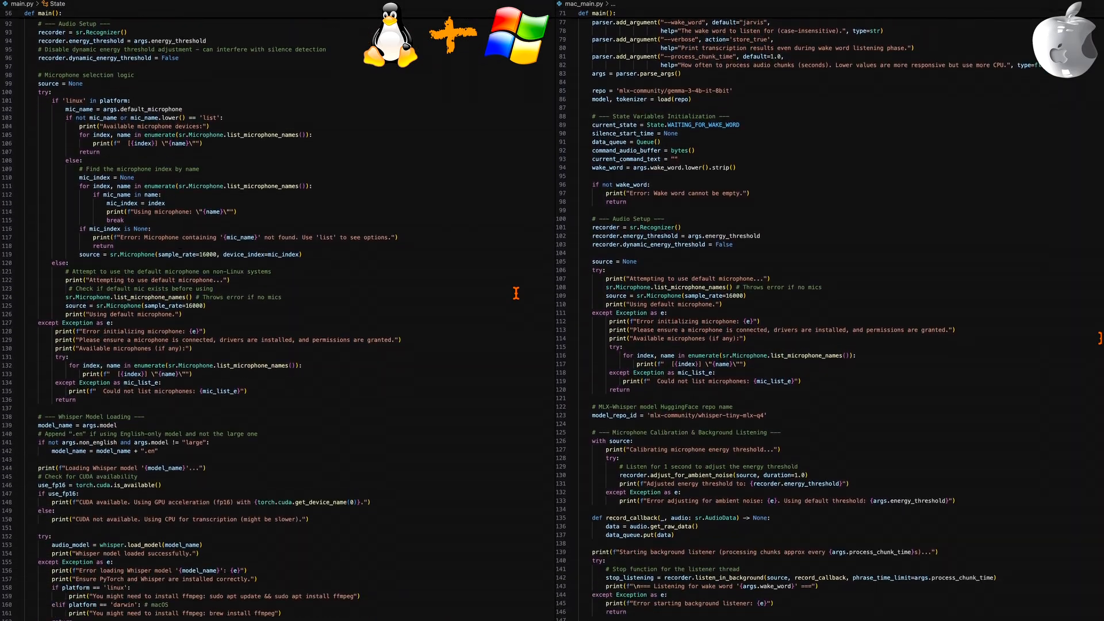
scroll(down, 3)
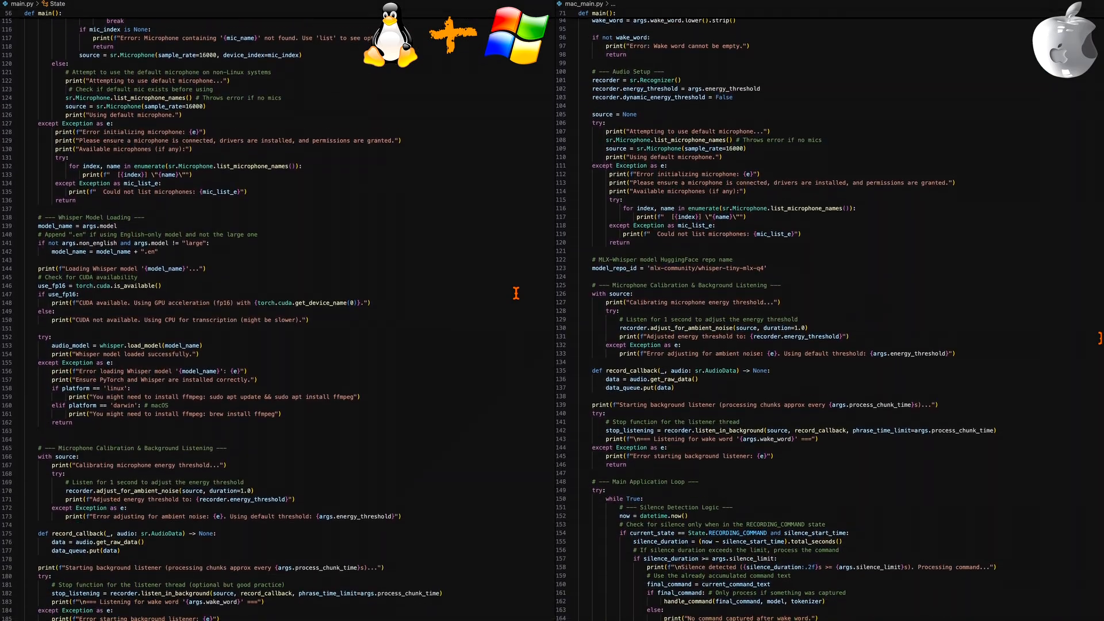
scroll(down, 3)
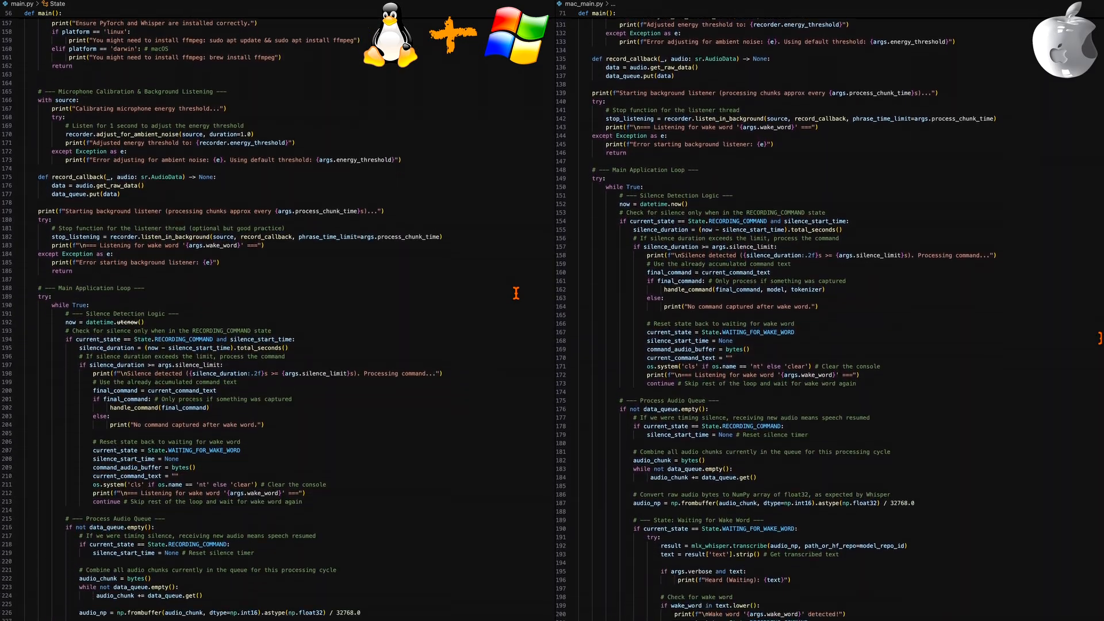
scroll(down, 3)
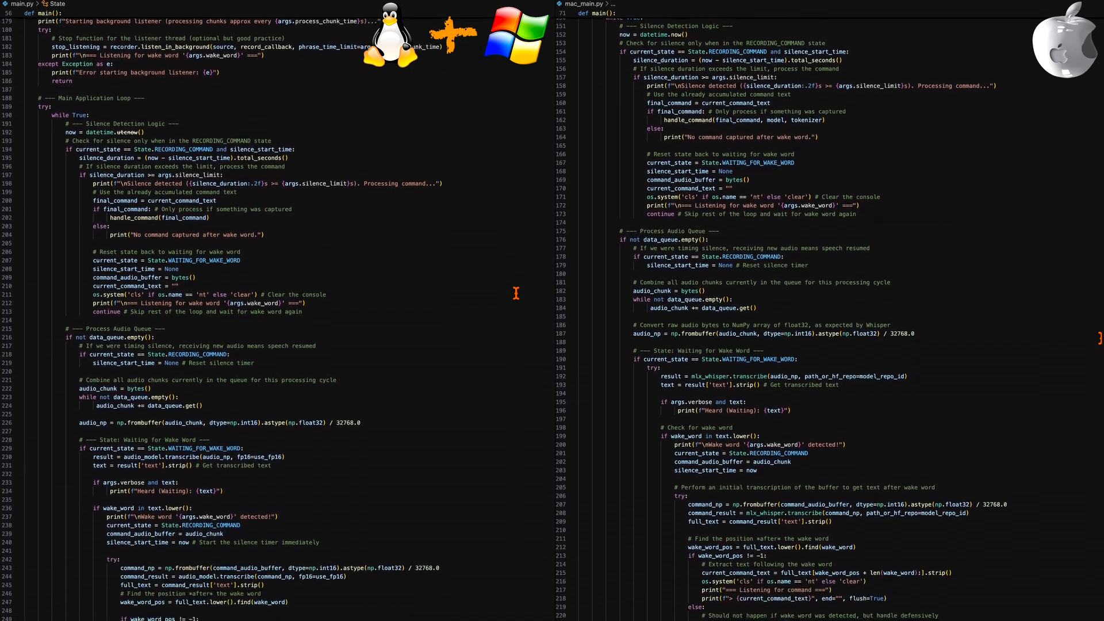
scroll(down, 3)
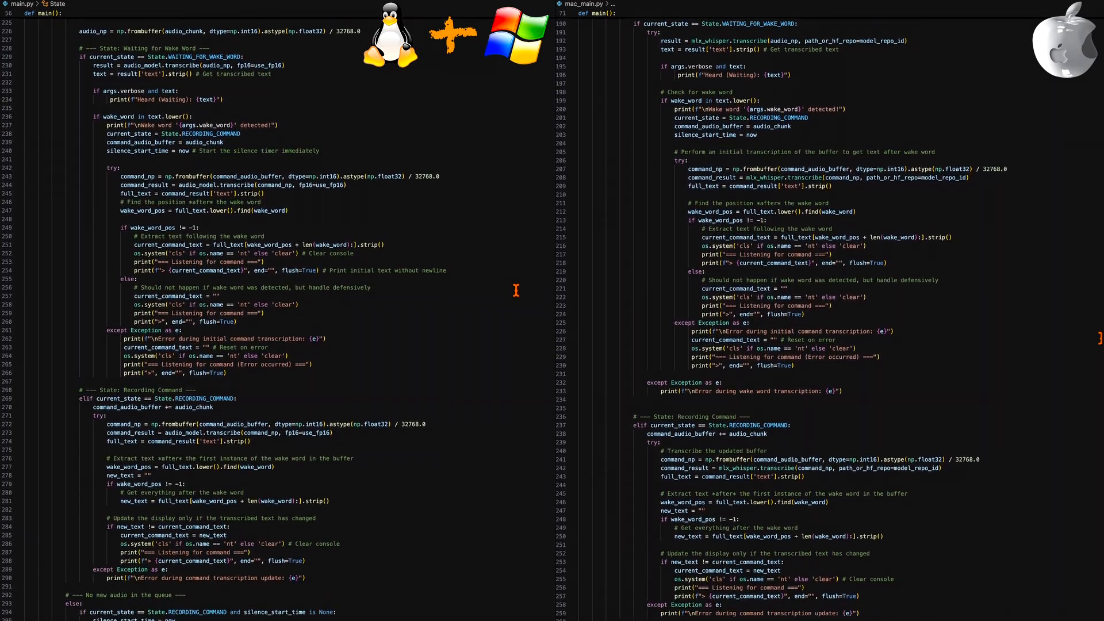
scroll(down, 3)
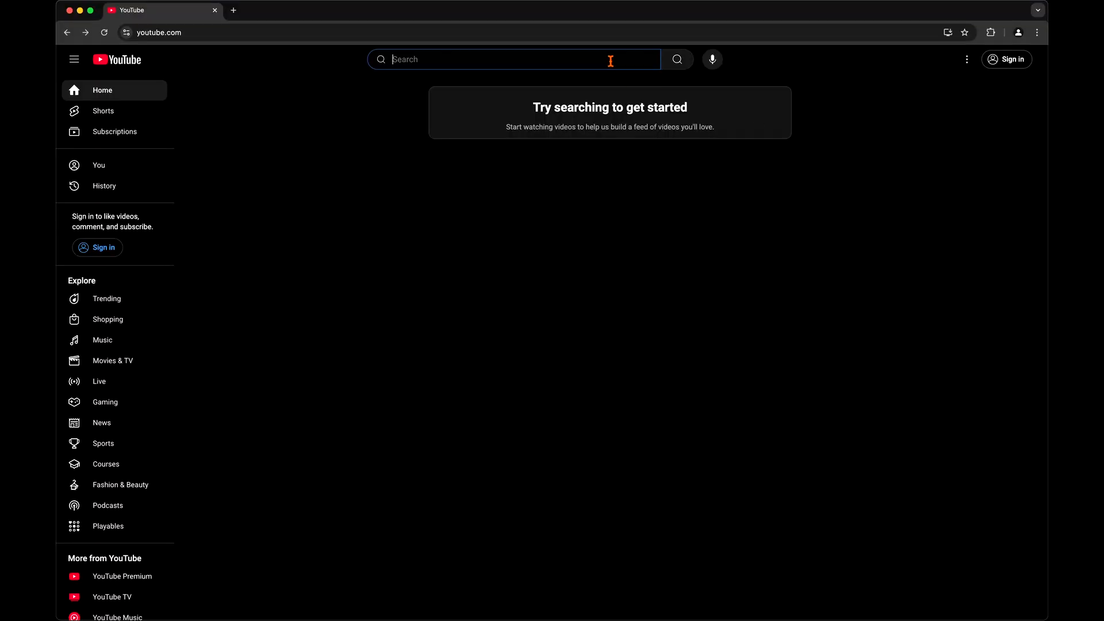
- Enter 'ai austin search' into the YouTube search box
text(ai austin search)
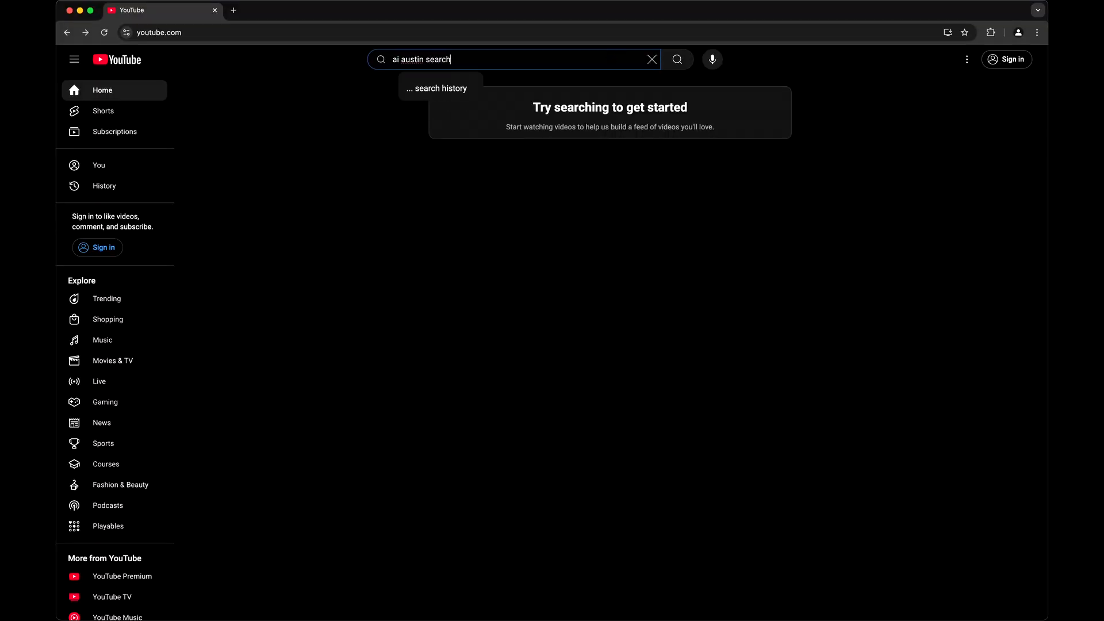